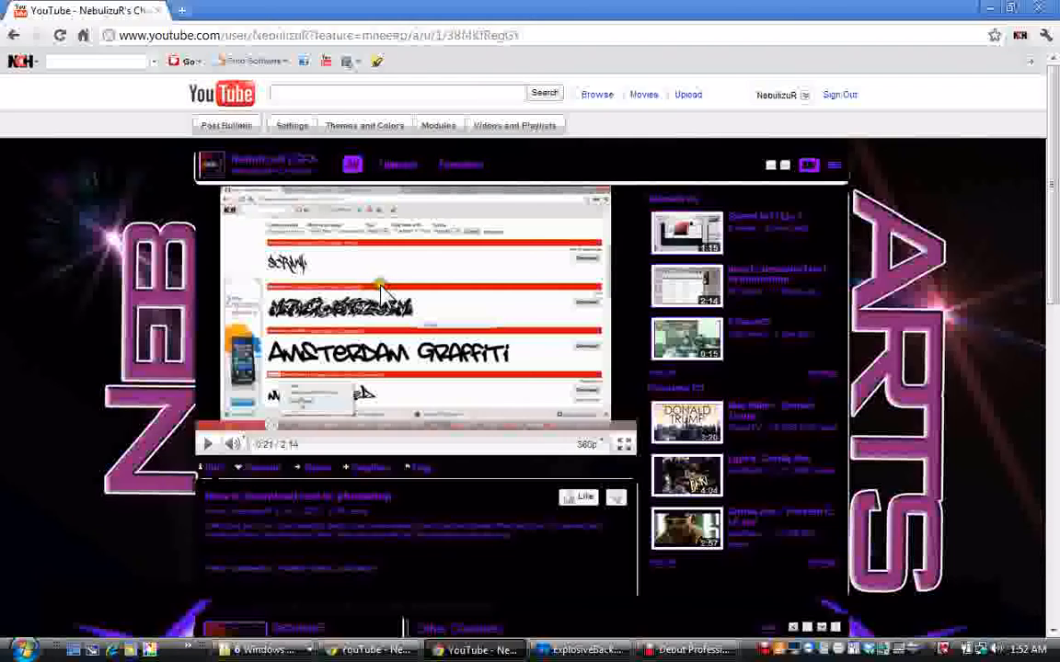
mouse_move(947, 328)
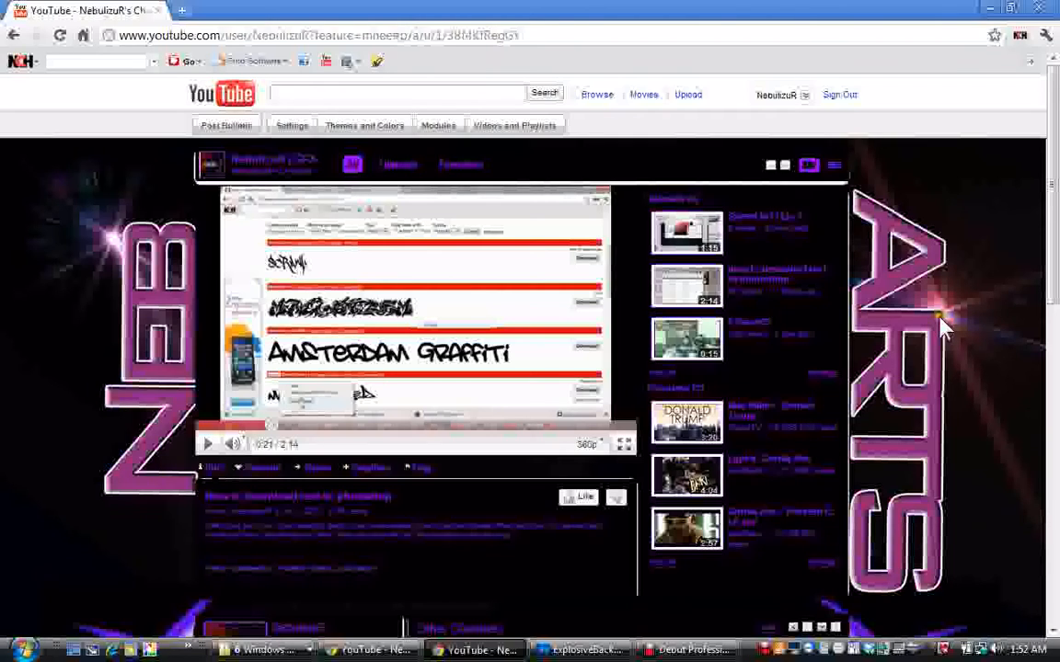
mouse_move(294, 345)
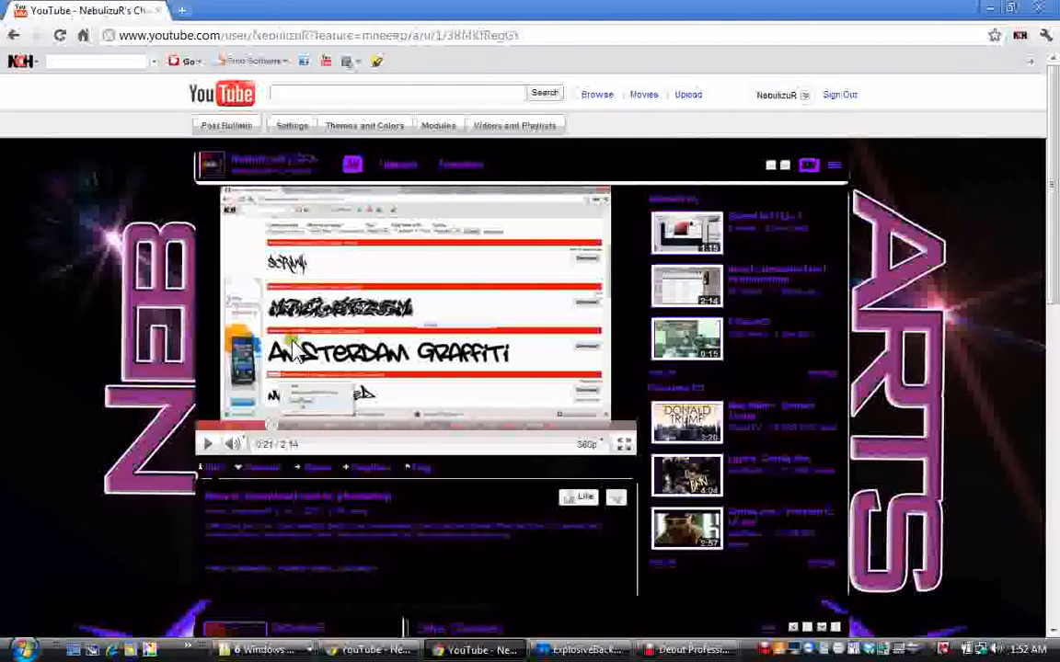
mouse_move(404, 433)
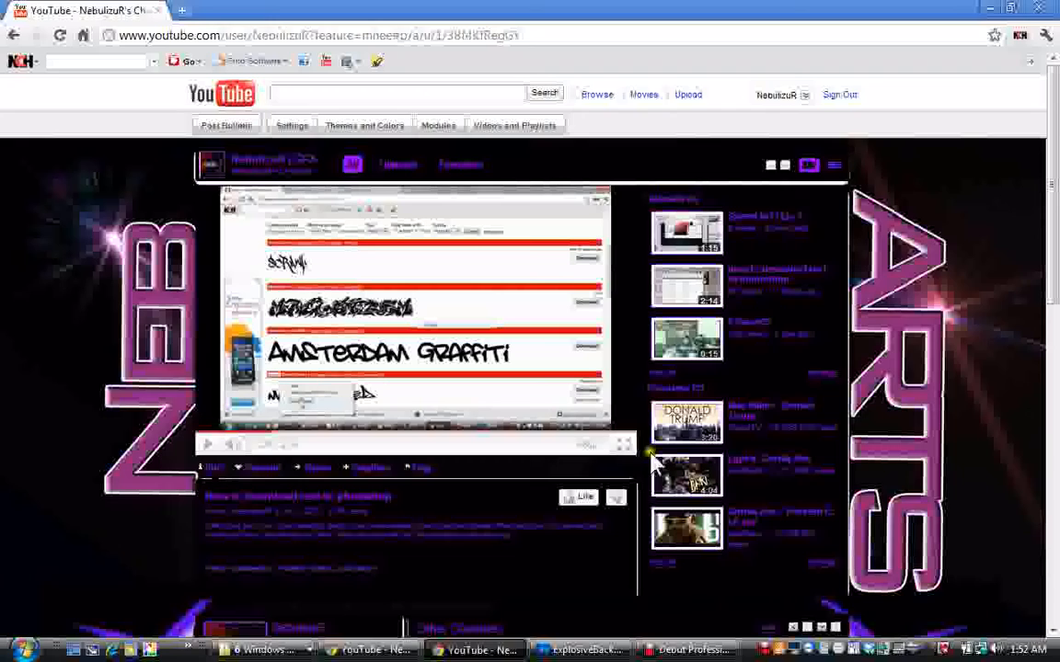
mouse_move(666, 427)
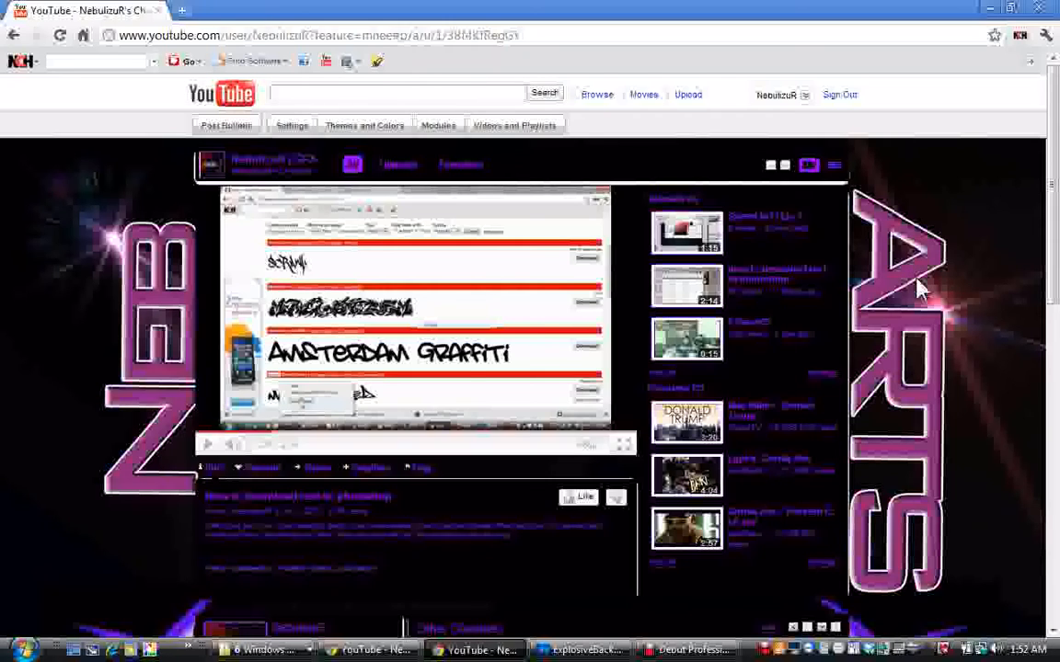
mouse_move(732, 353)
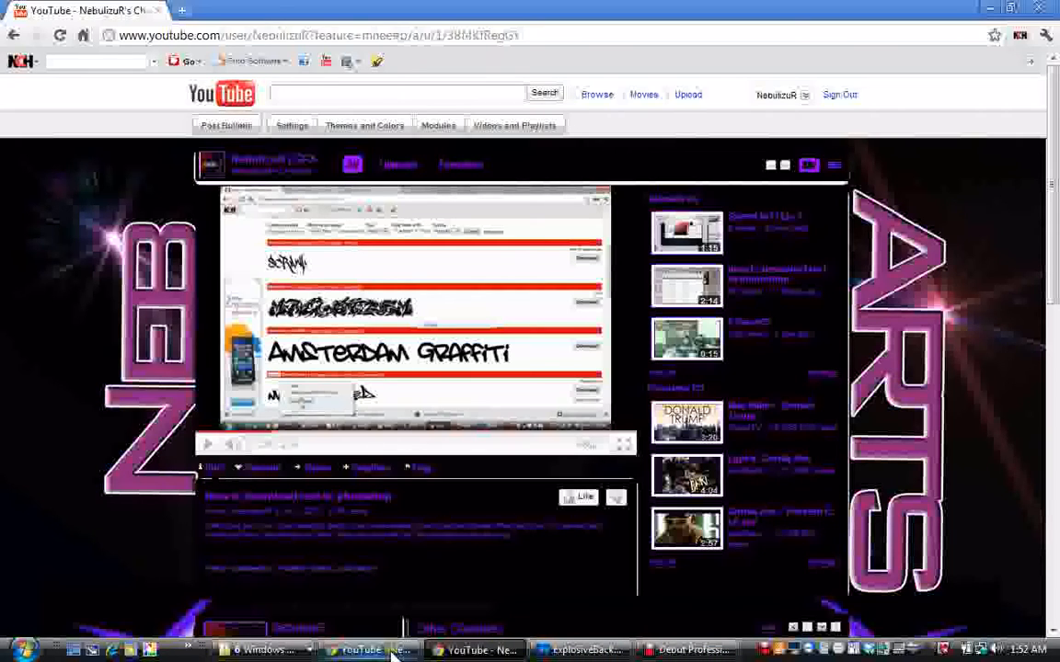
click(581, 650)
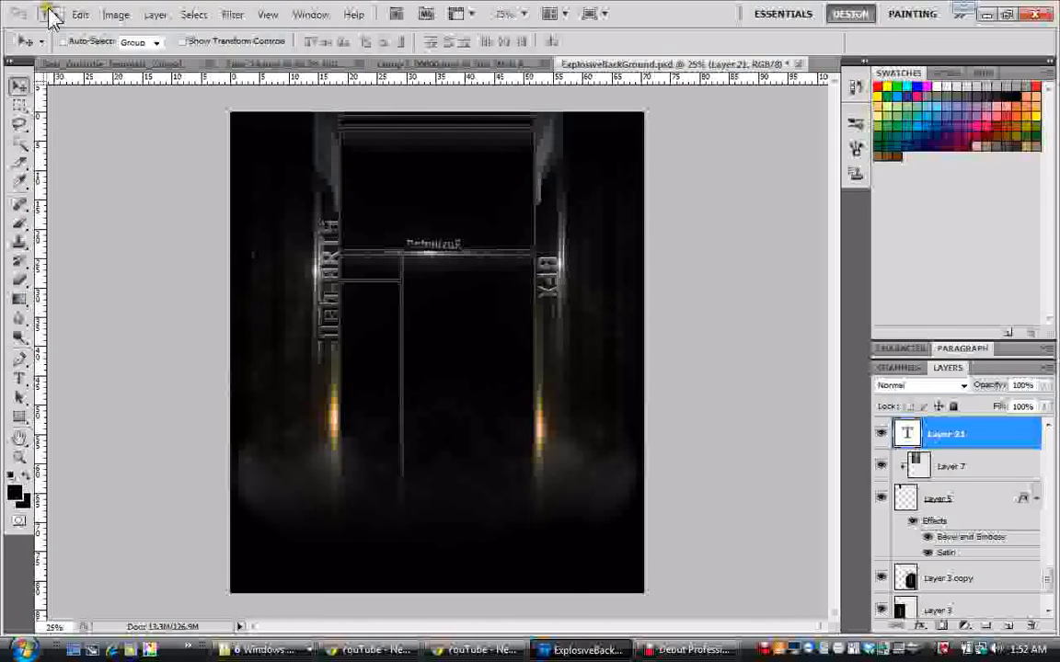
click(50, 14)
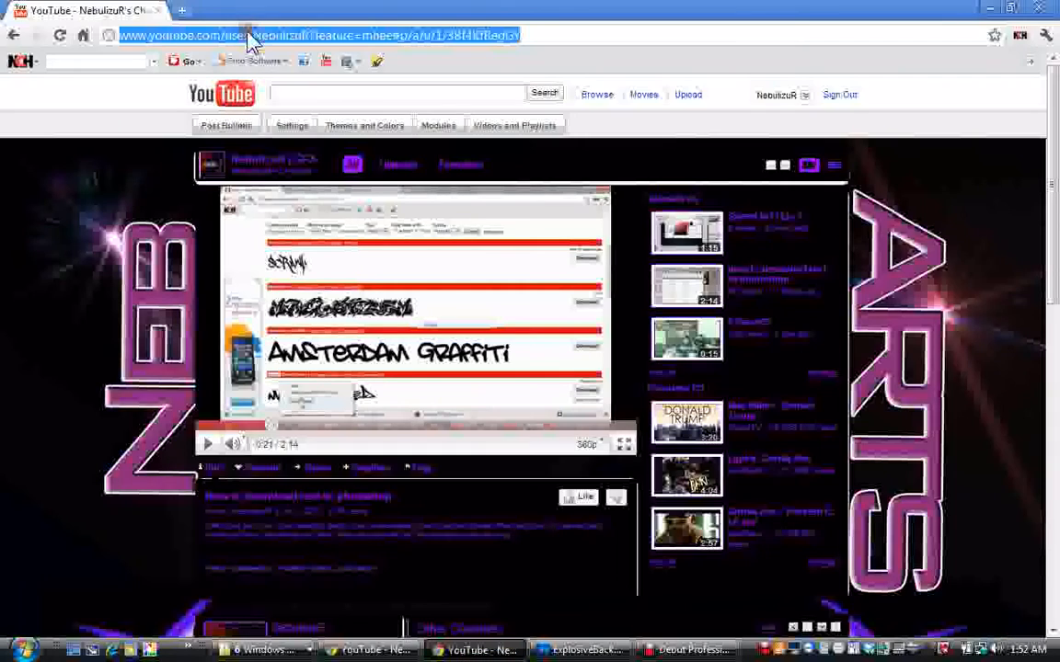
text(www.google.com)
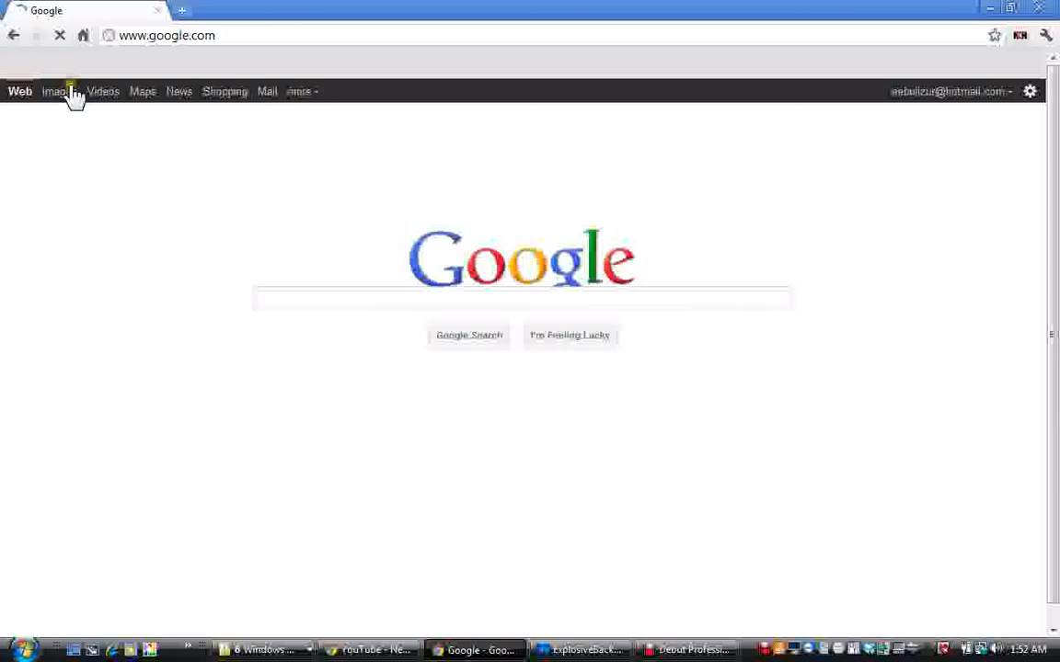
click(54, 92)
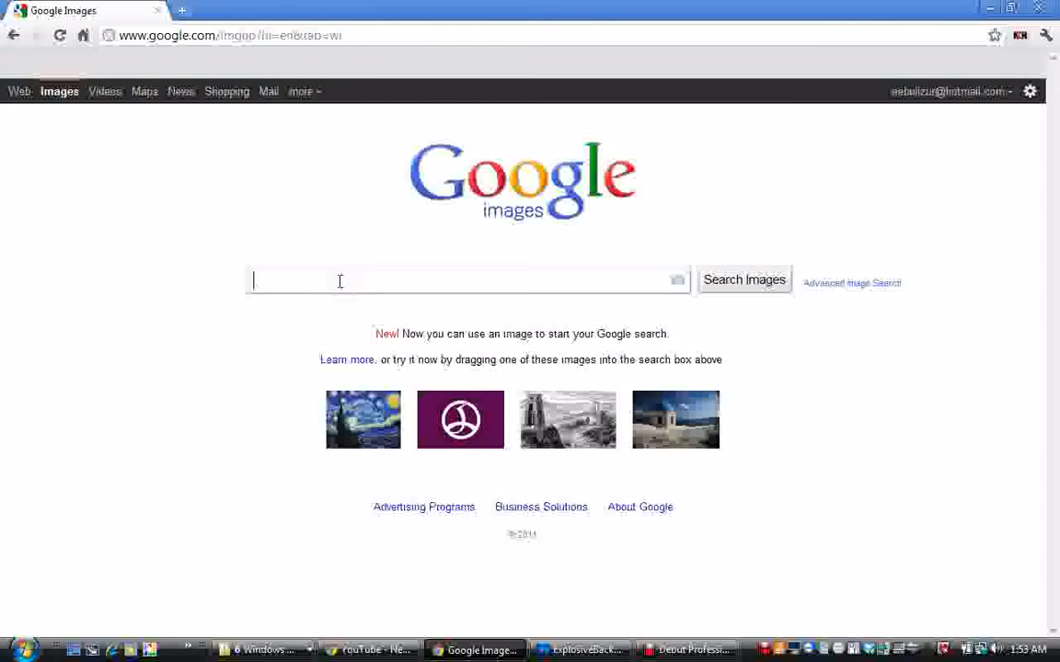
- Search Google Images for 'flares photoshop' and copy one flare picture from the results
text(Flares photos)
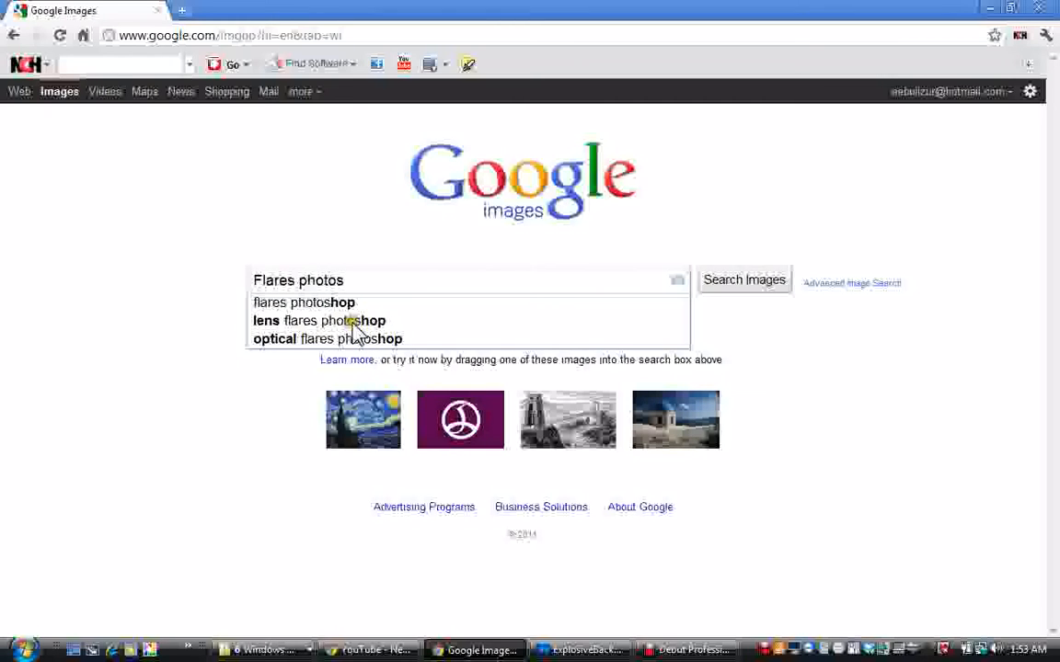
click(304, 302)
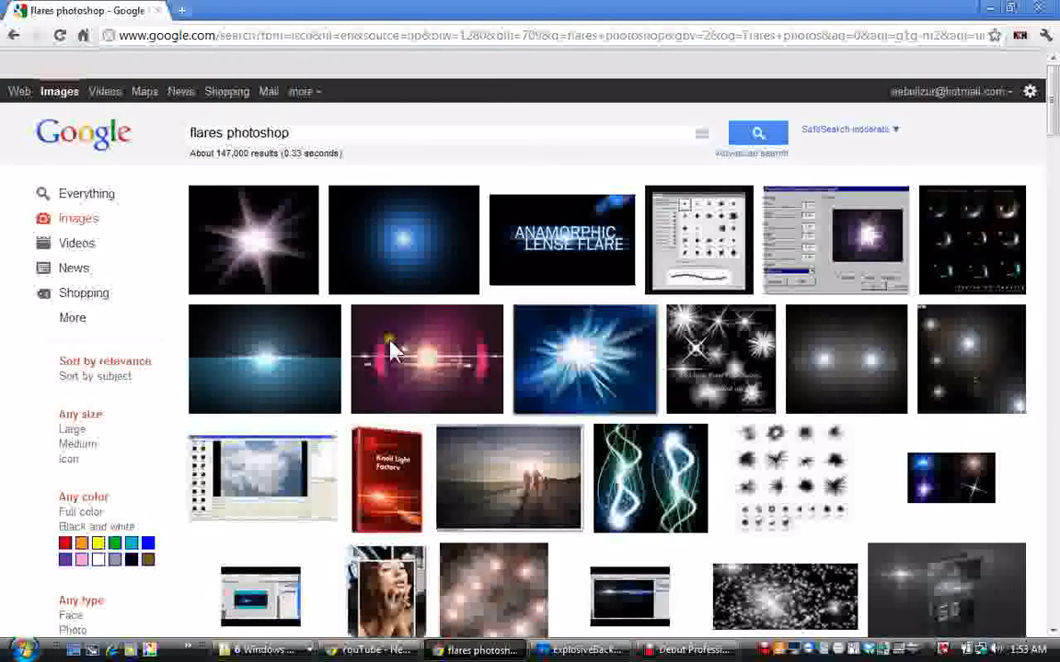
mouse_move(387, 423)
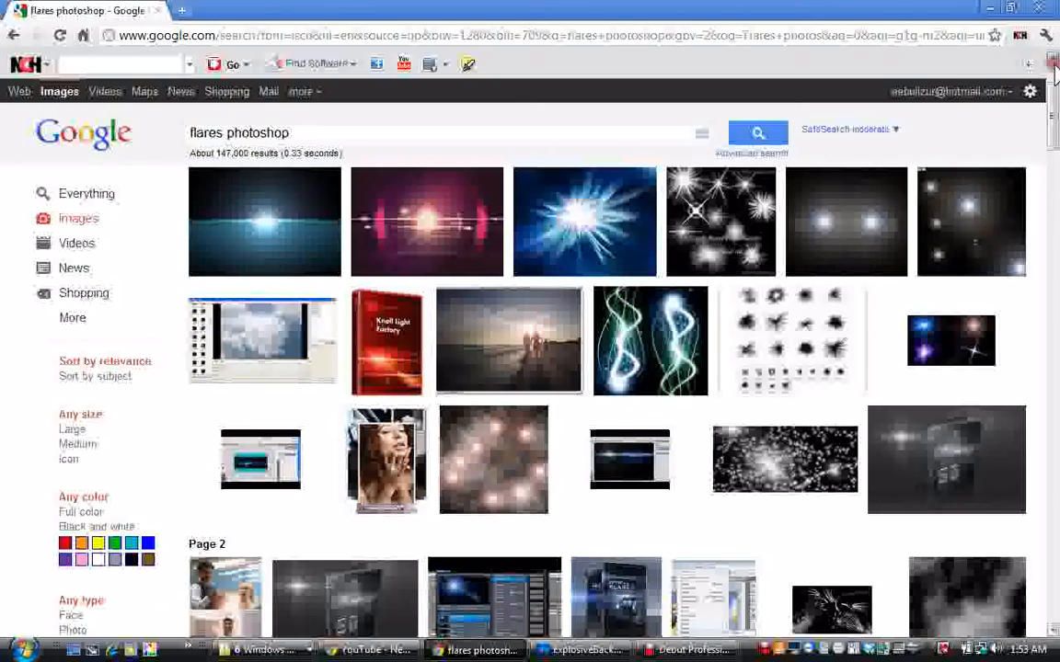
scroll(down, 3)
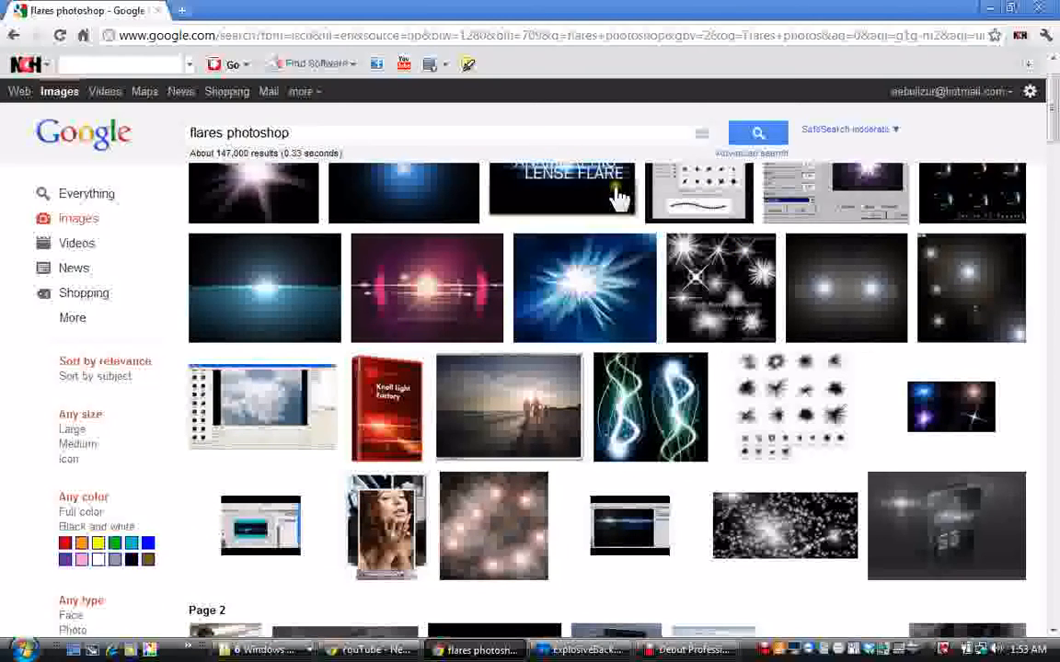
right_click(264, 287)
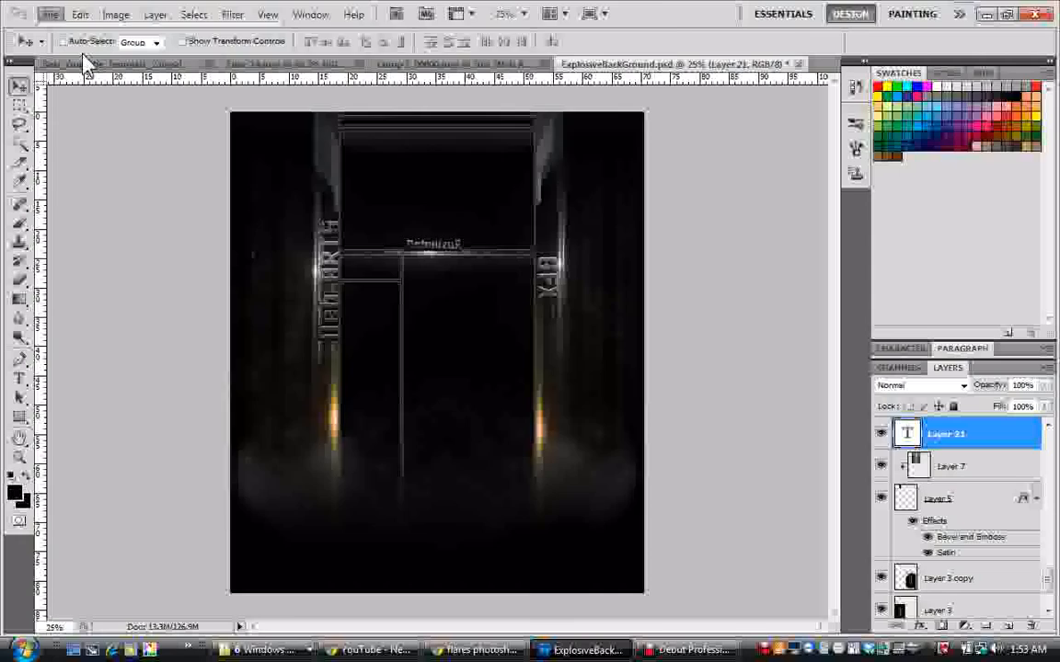
- Cancel the Open dialog and create a new clipboard-sized blank document, 186 by 139 pixels
click(49, 15)
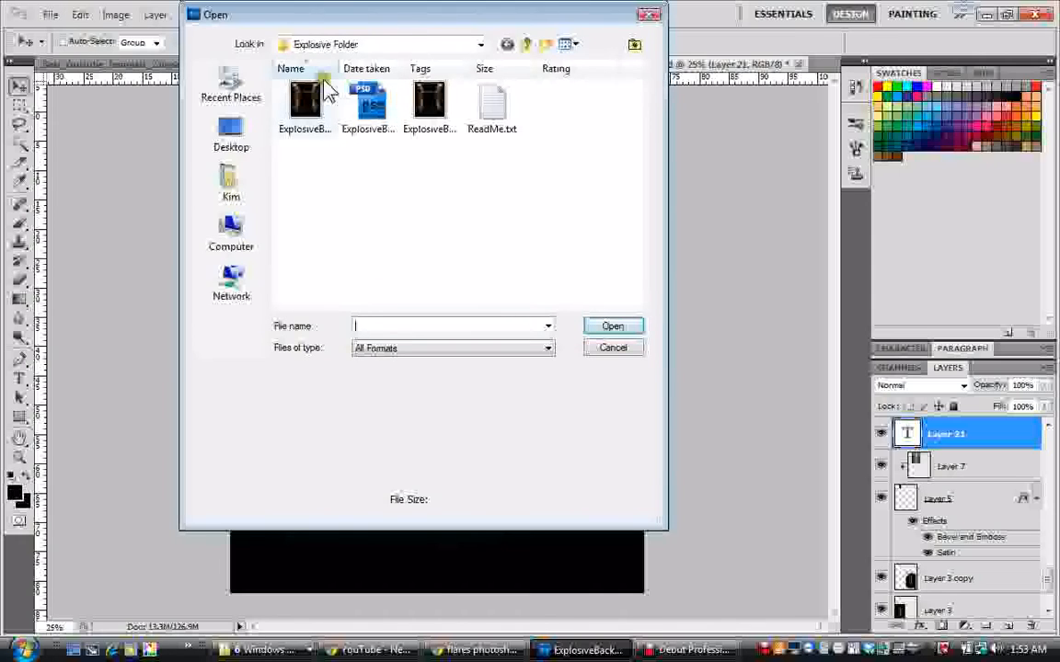
click(232, 132)
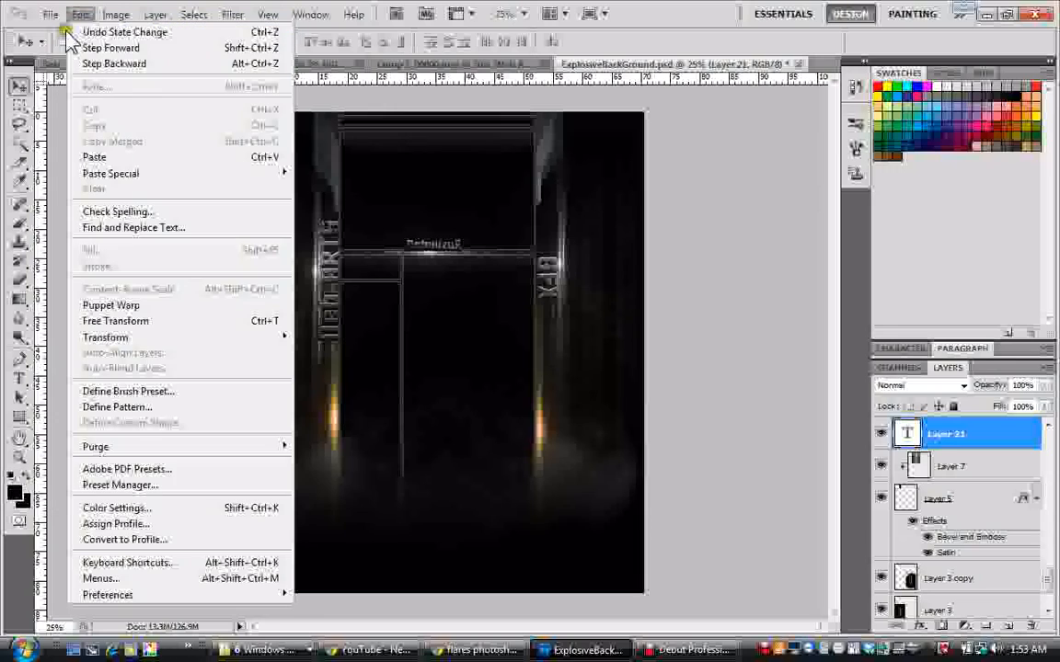
click(81, 15)
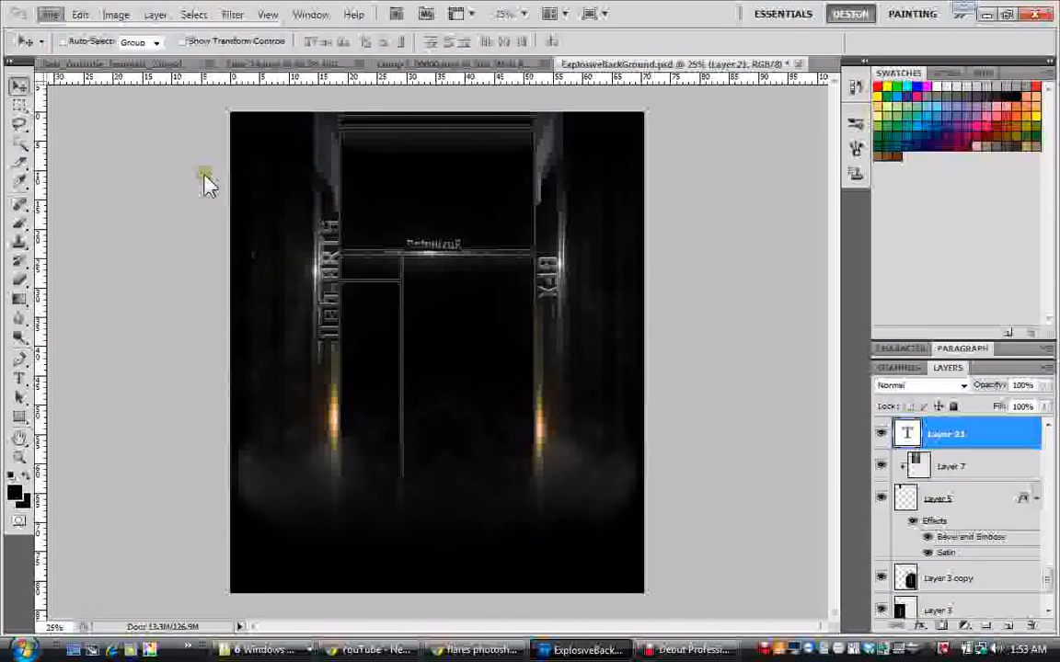
click(49, 15)
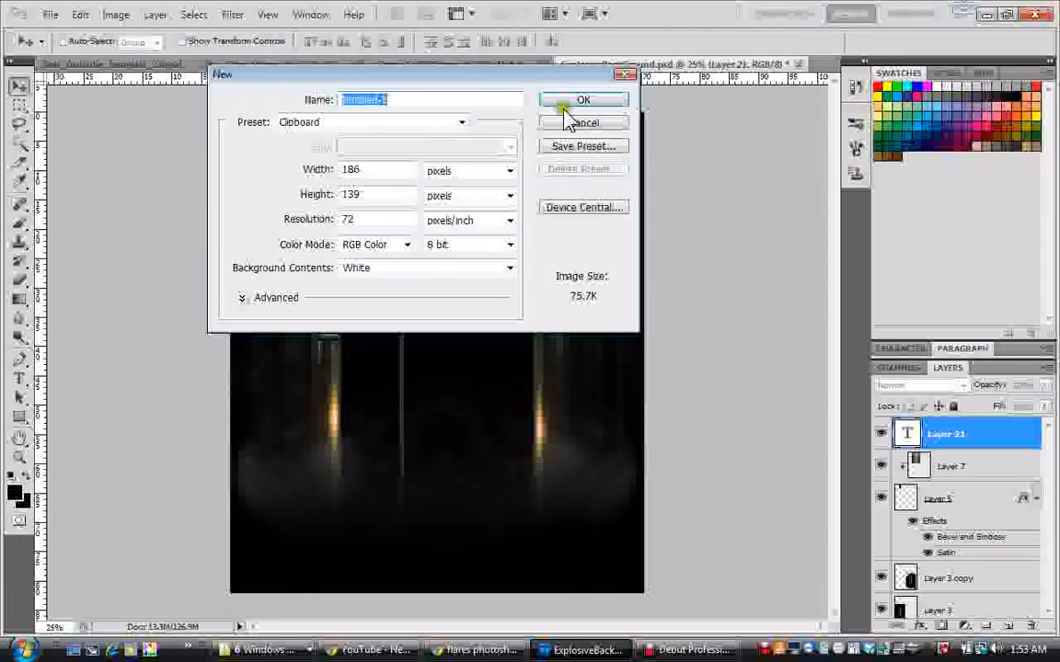
click(584, 100)
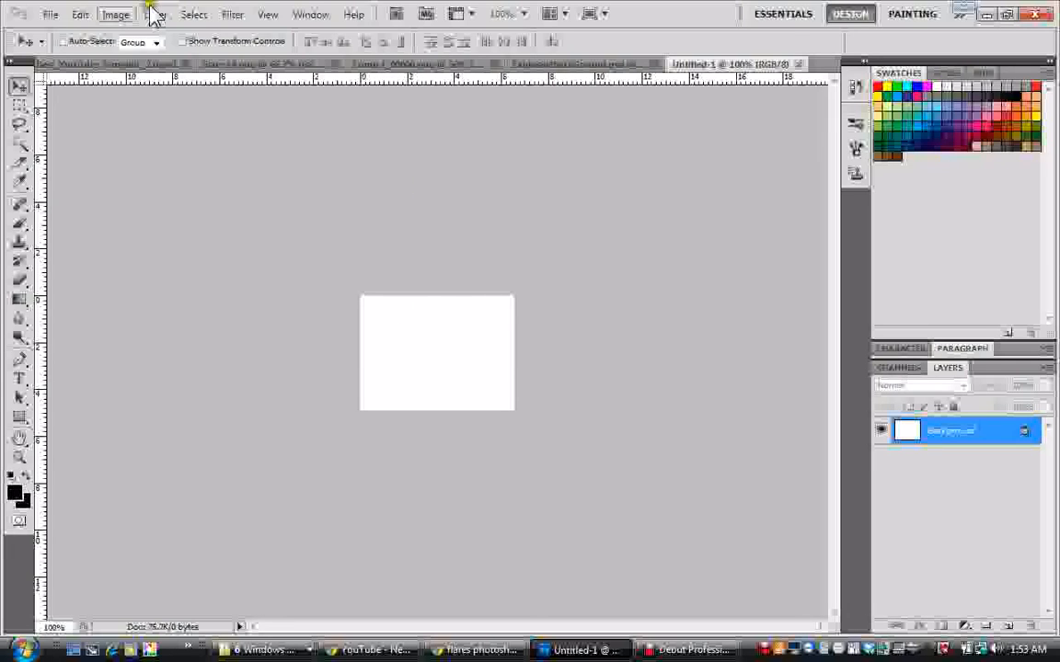
mouse_move(81, 14)
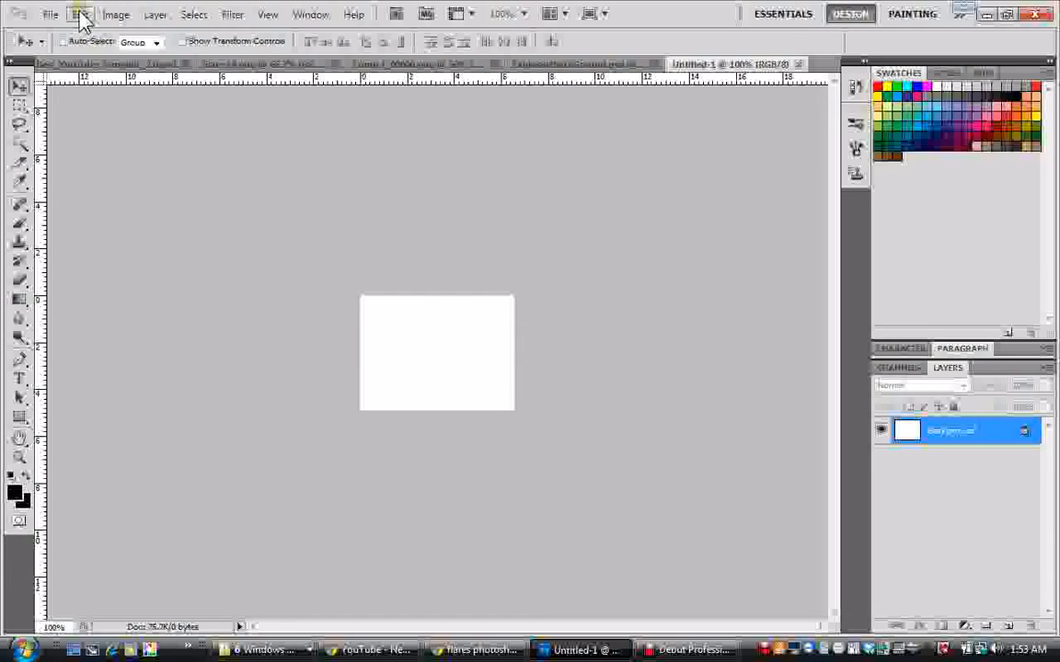
- Paste the copied flare image into the new white document via Edit > Paste
click(81, 14)
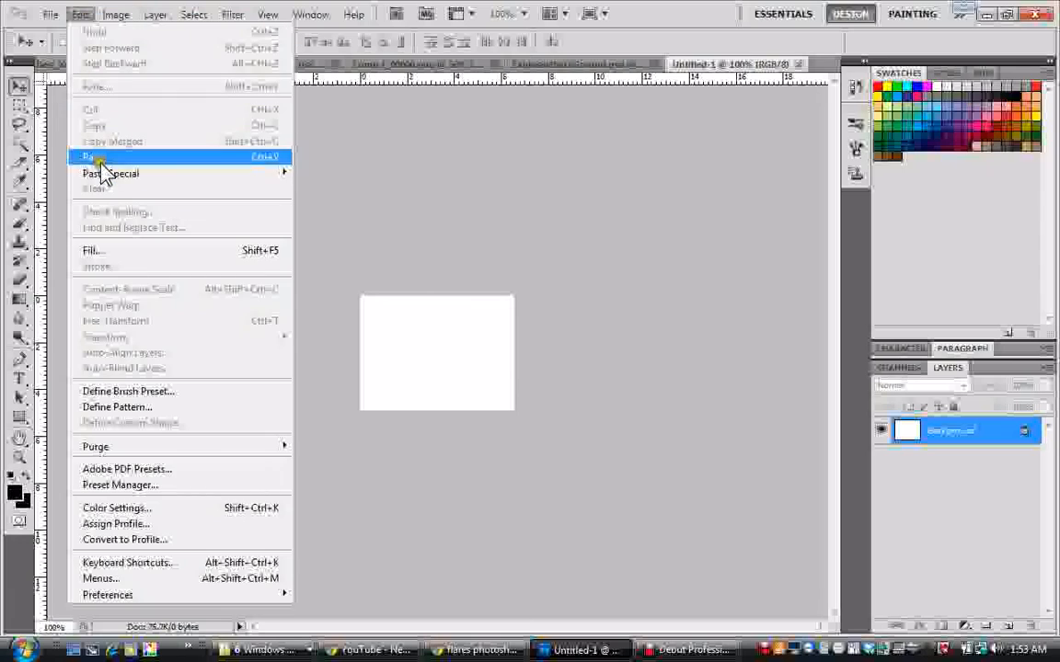
click(89, 156)
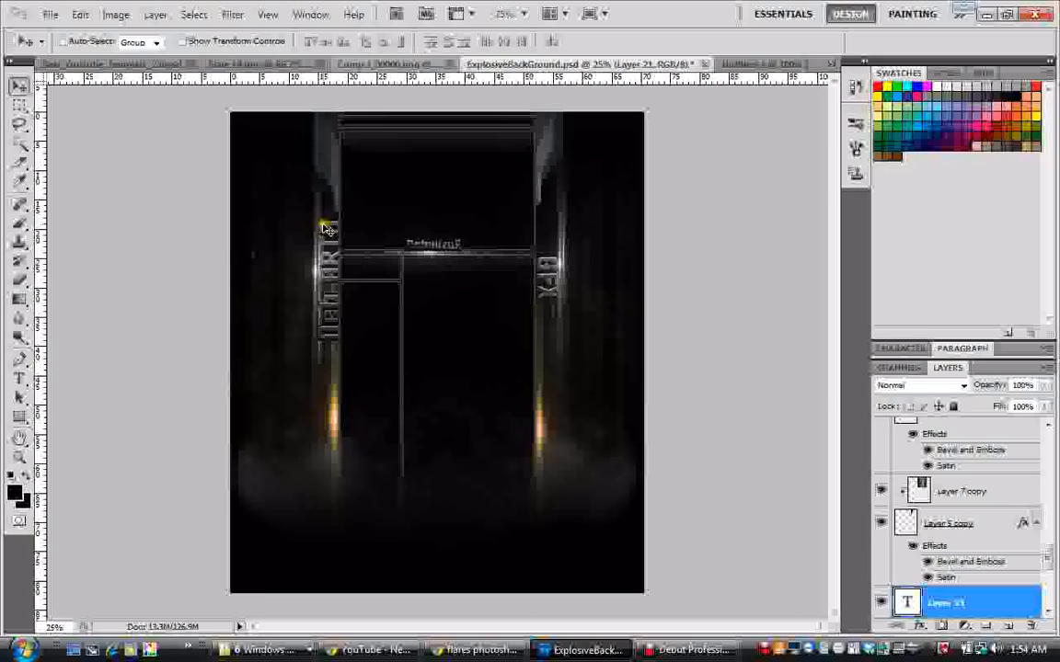
- Paste the flare as a new layer on the dark background and put Free Transform handles around it
click(81, 15)
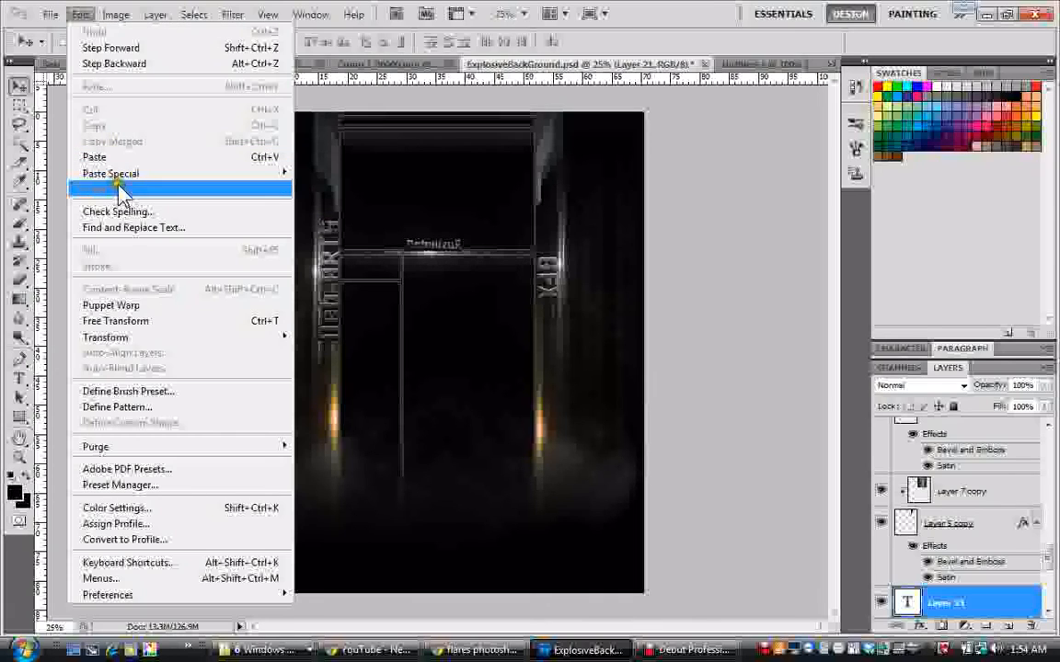
mouse_move(118, 150)
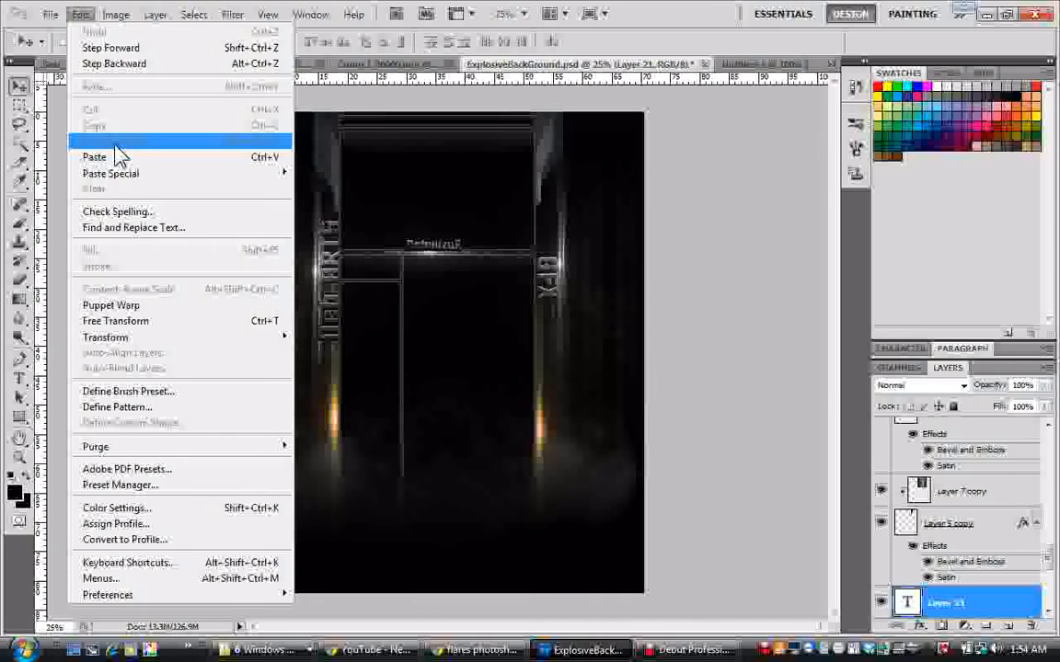
click(95, 156)
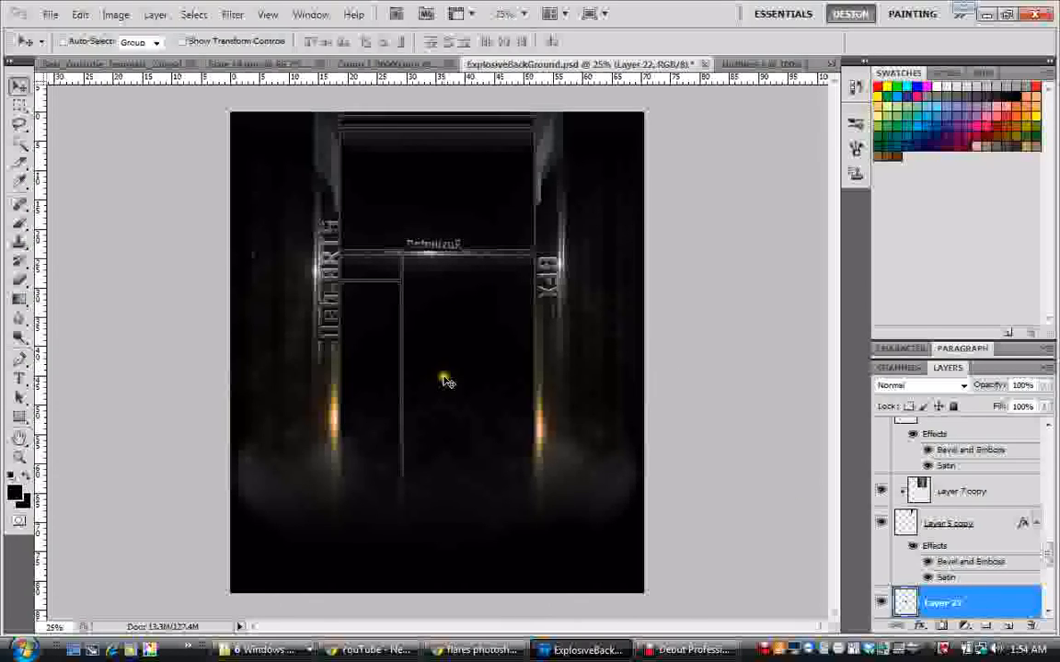
mouse_move(92, 13)
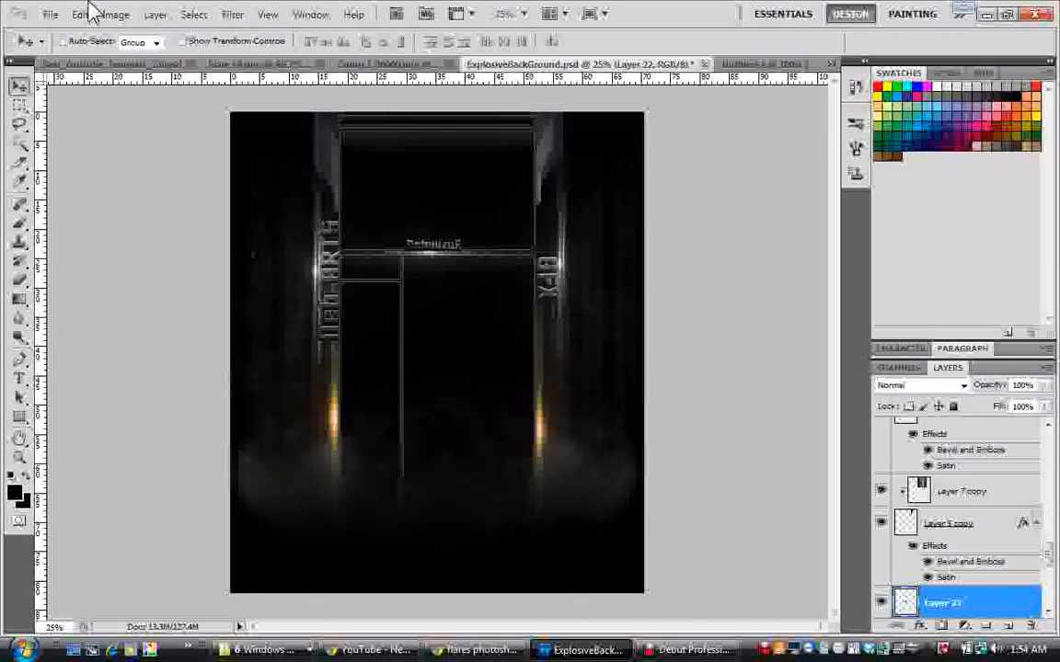
click(81, 15)
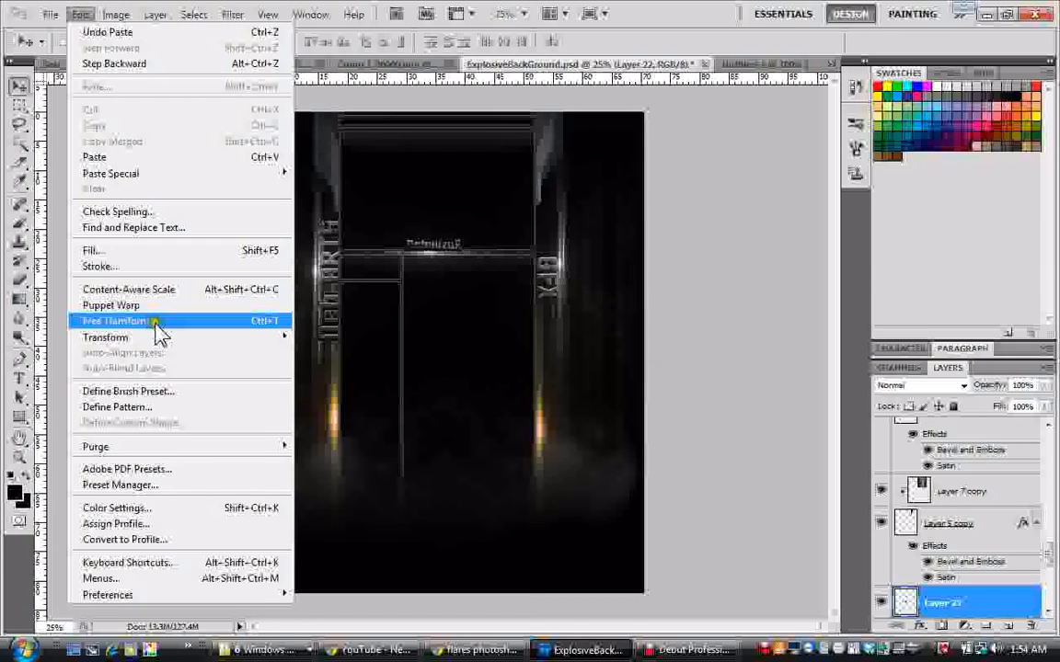
click(115, 320)
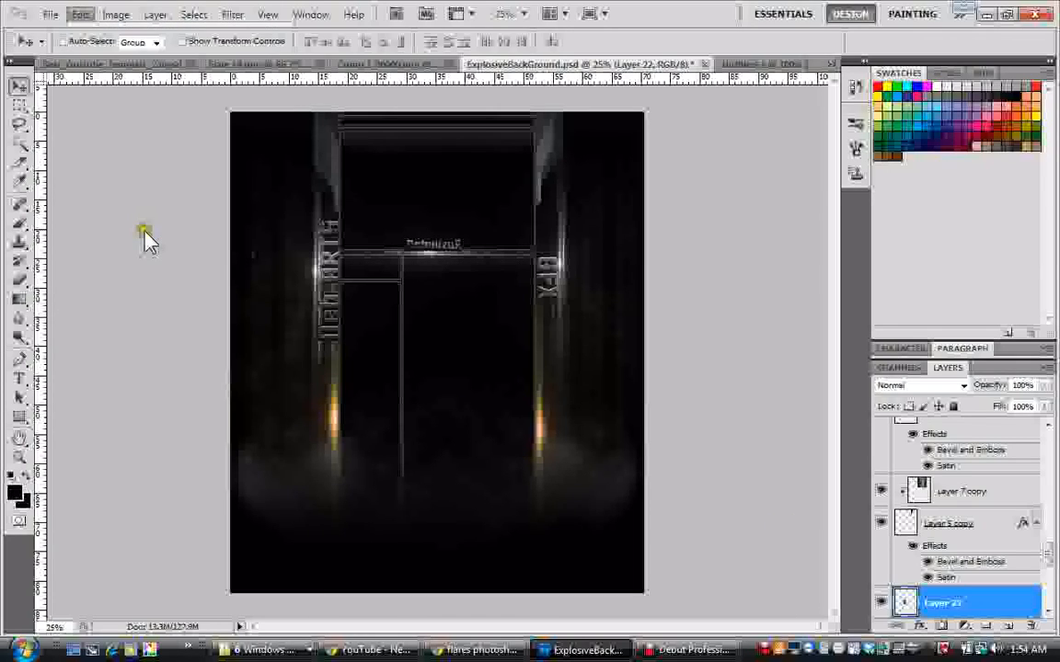
click(81, 14)
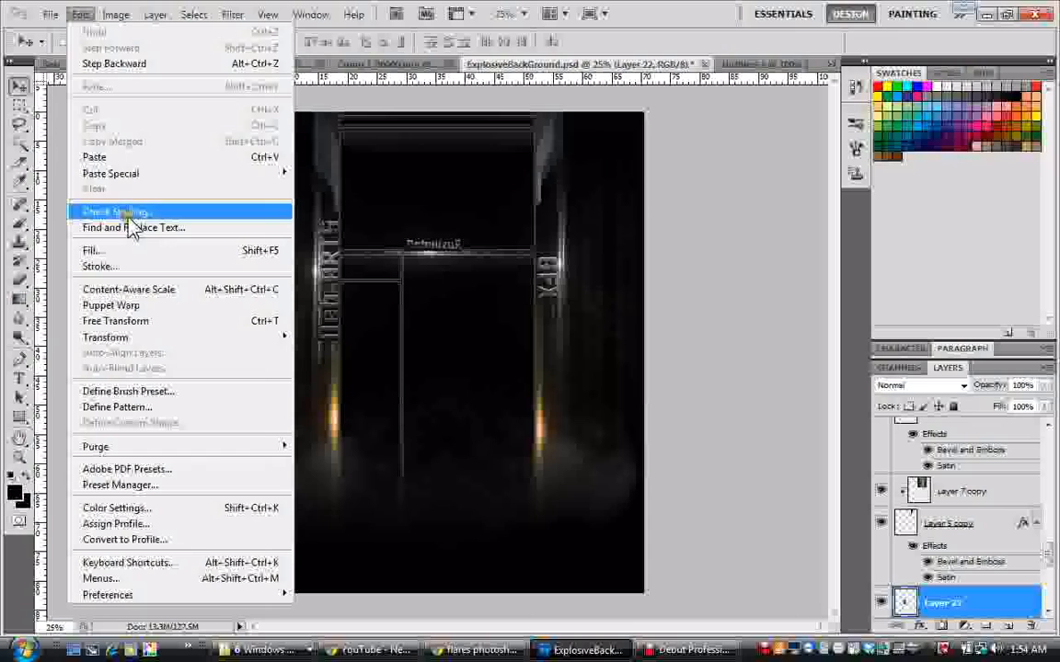
mouse_move(151, 327)
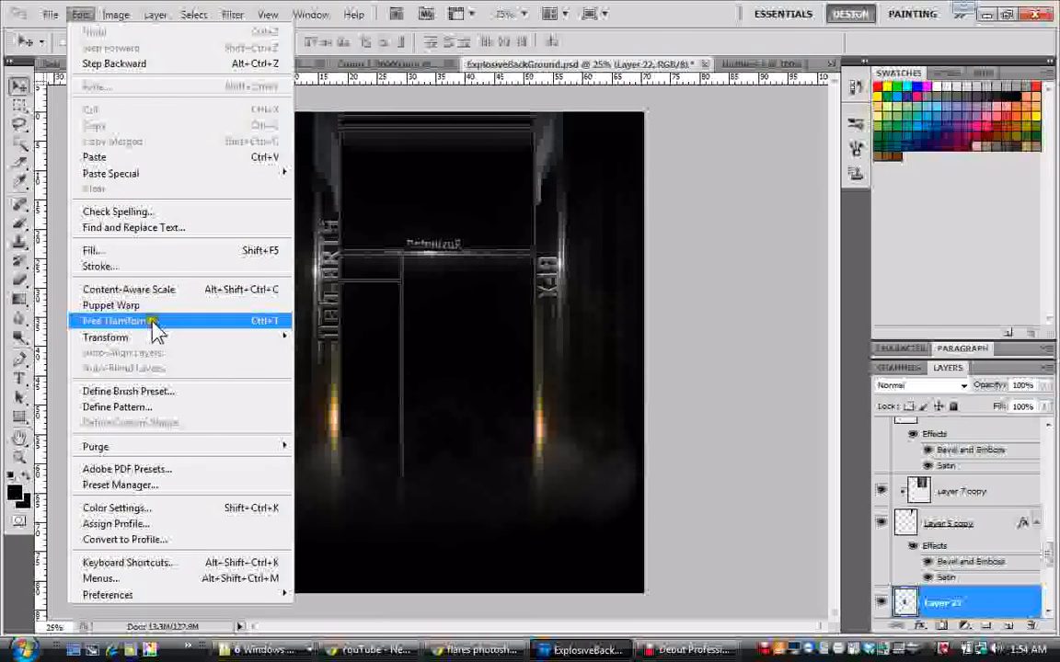
click(114, 320)
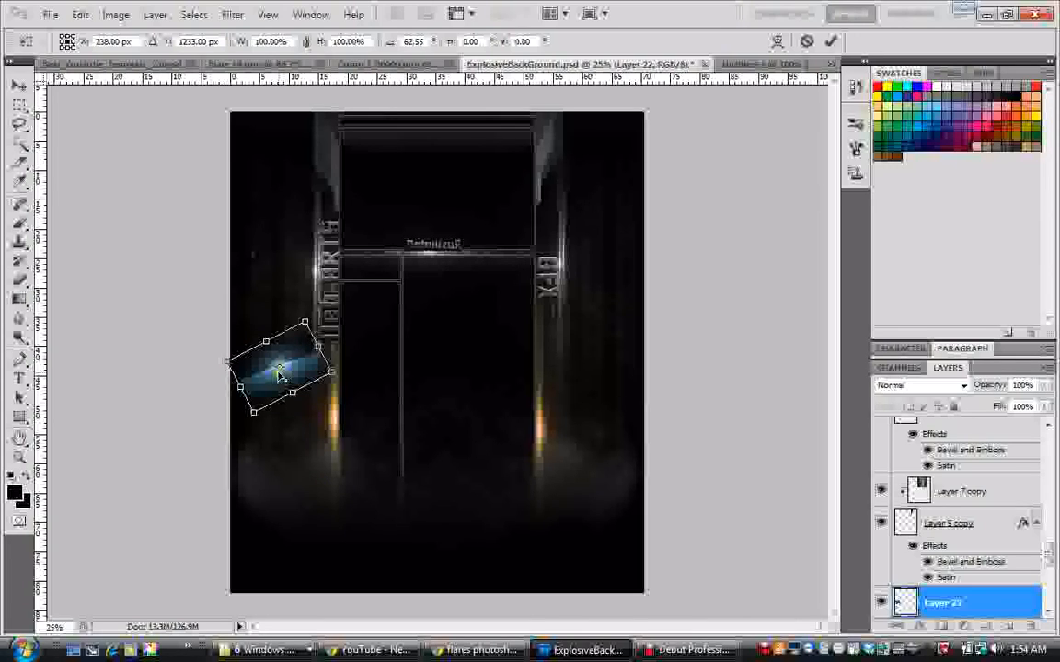
drag(280, 368, 328, 372)
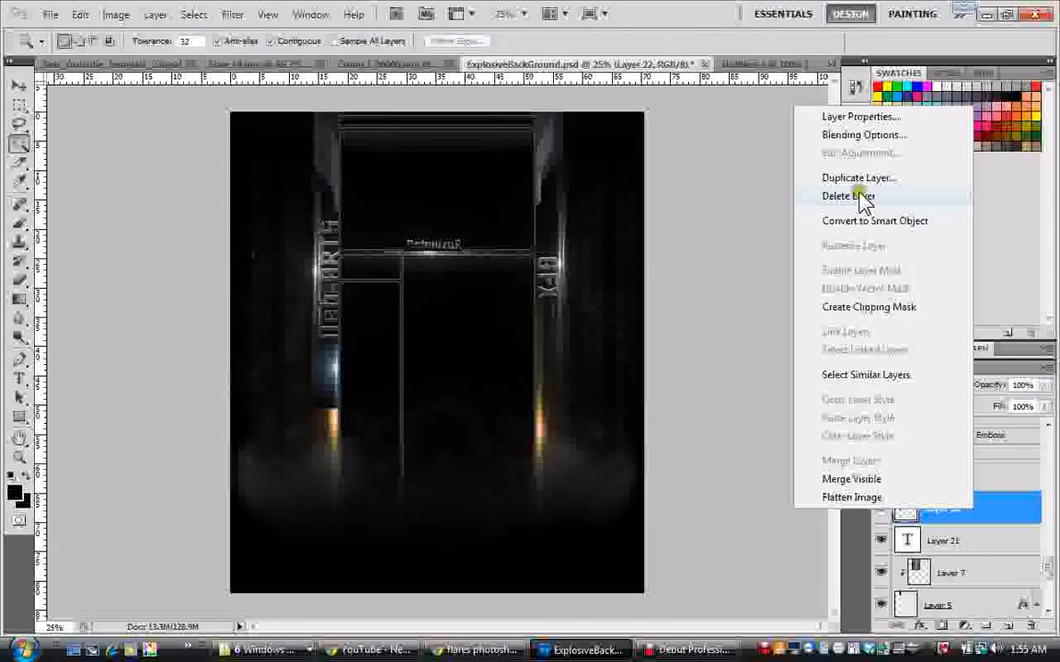
- Delete the flare layer, Layer 22, and confirm the deletion
click(846, 195)
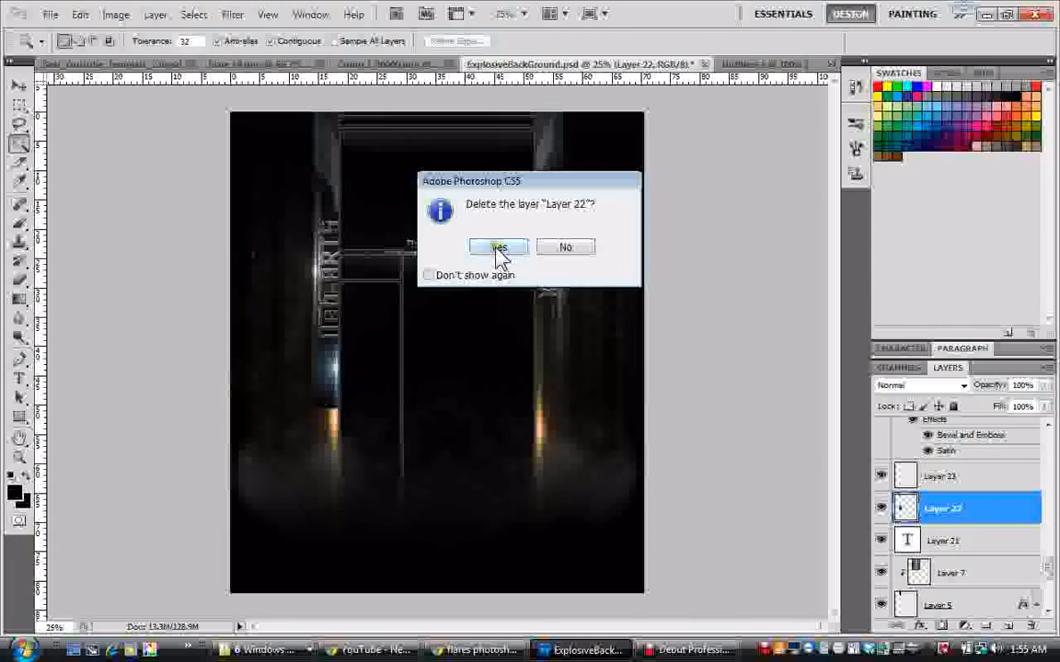
click(499, 246)
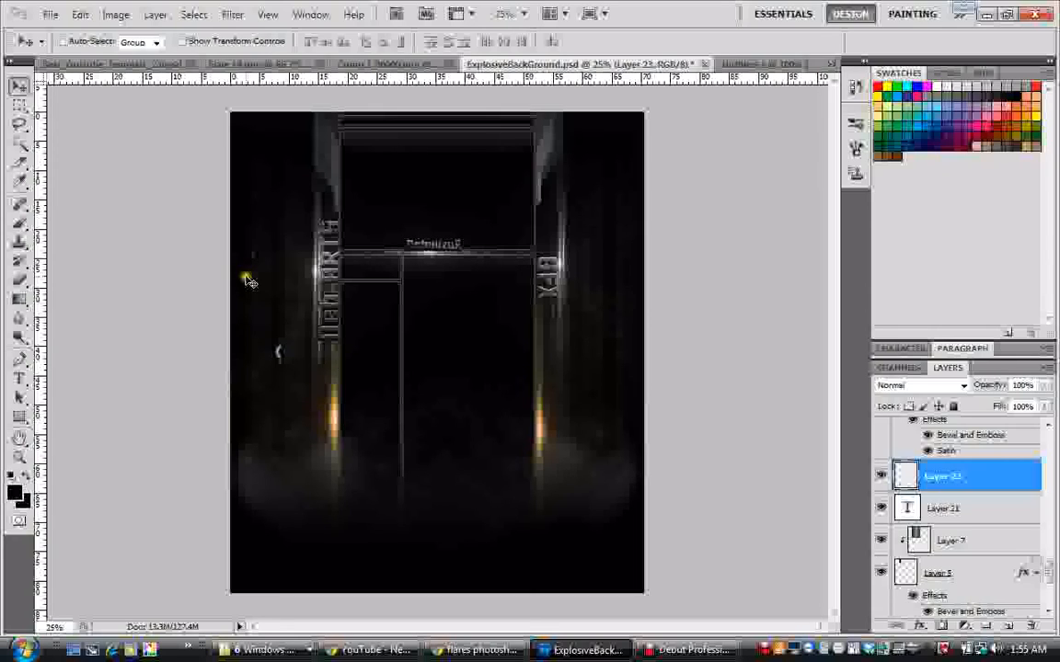
mouse_move(357, 353)
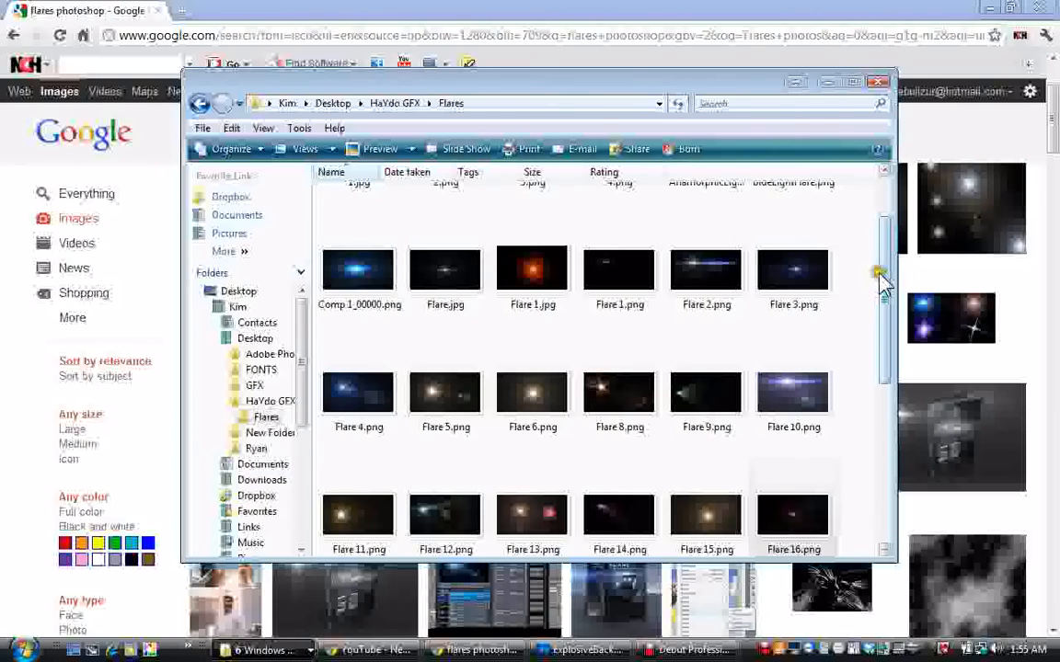
- Scroll through the Flares folder of flare PNG images in Windows Explorer
scroll(down, 3)
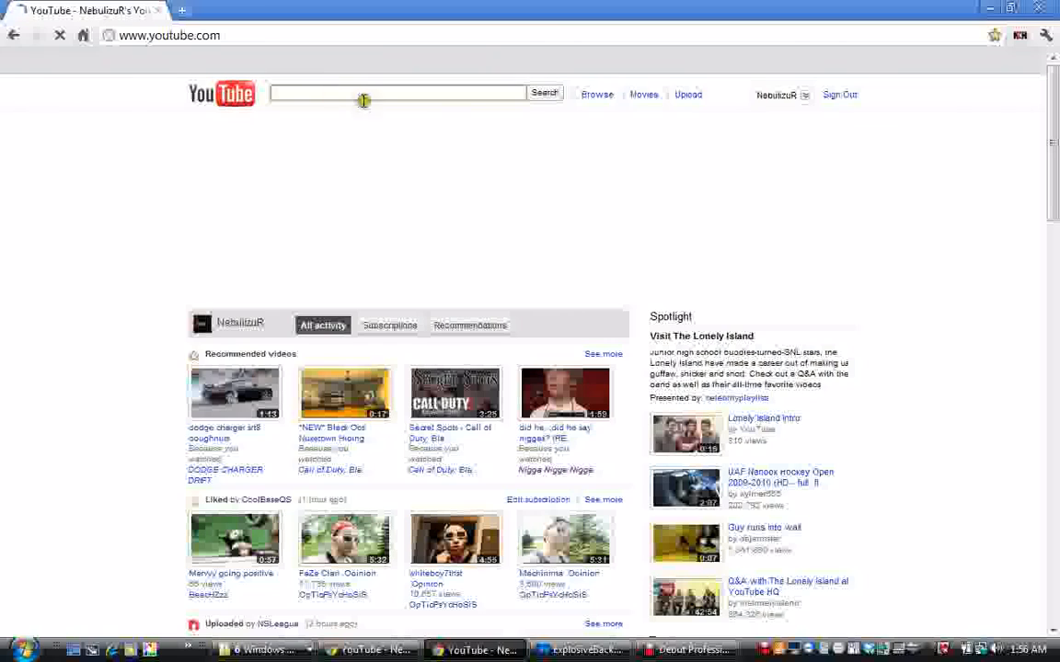
mouse_move(385, 102)
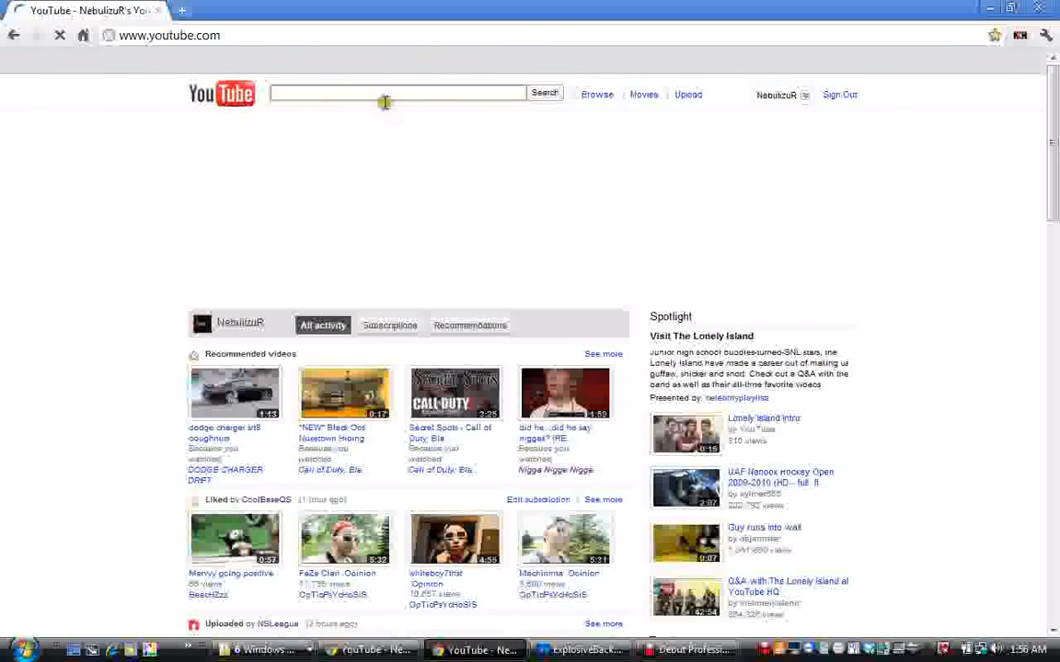
- Search YouTube for 'photoshop flare pack' and browse the free flare pack video results
text(Photoshop flare pack)
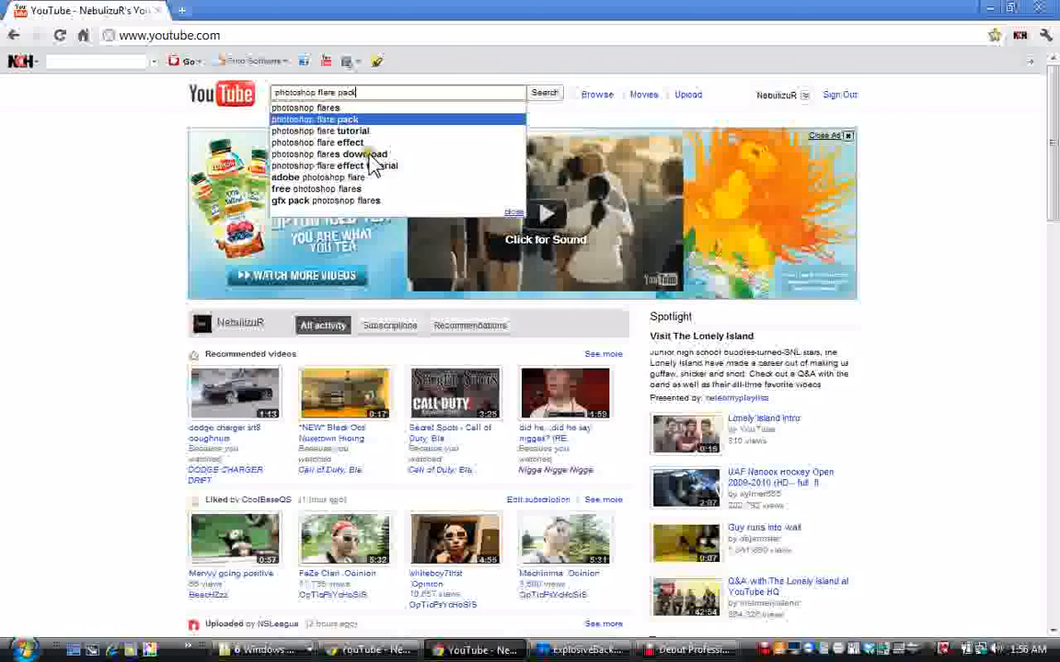
click(545, 92)
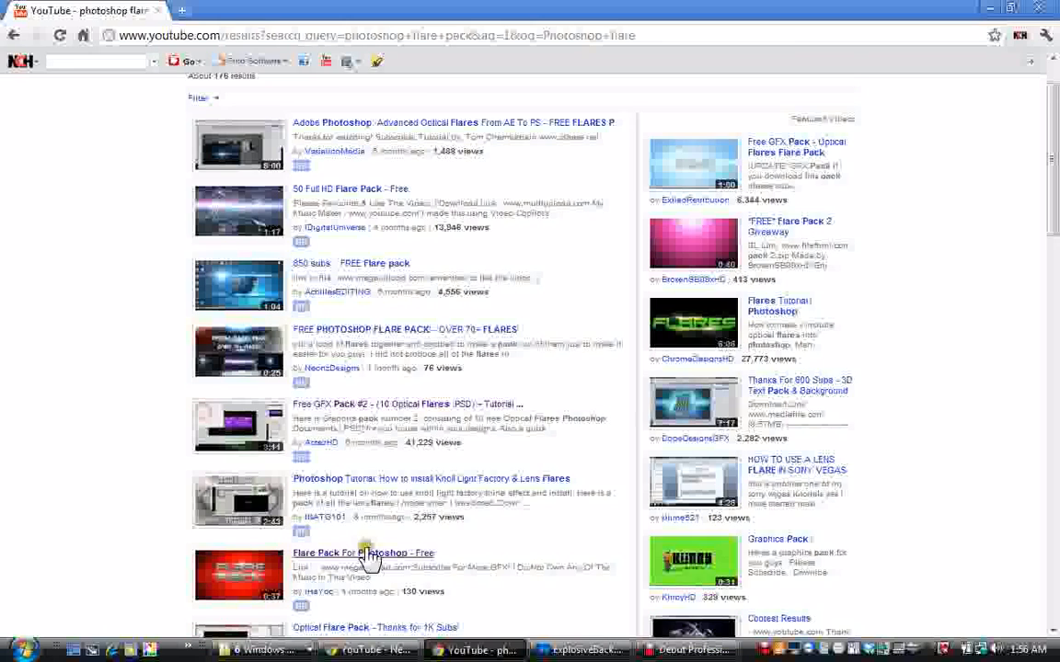
scroll(down, 3)
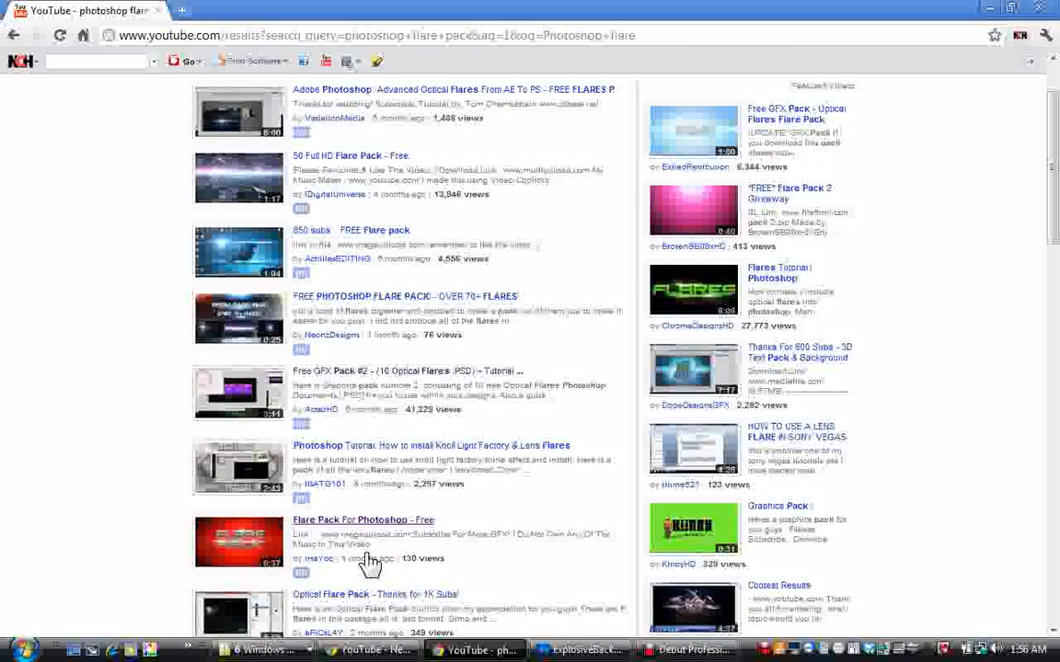
scroll(down, 3)
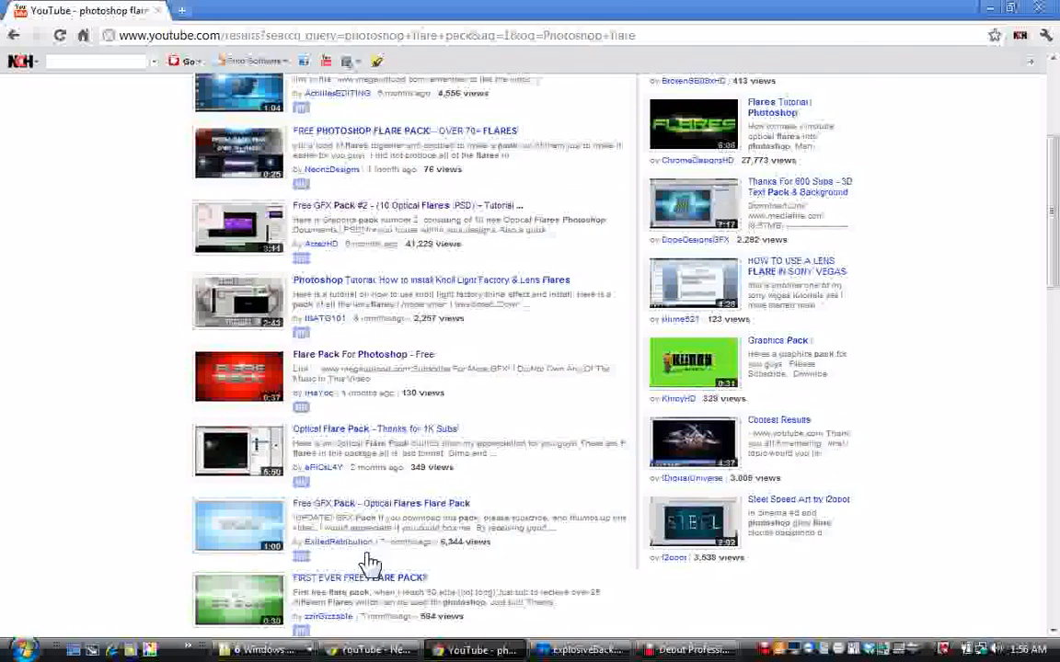
scroll(up, 3)
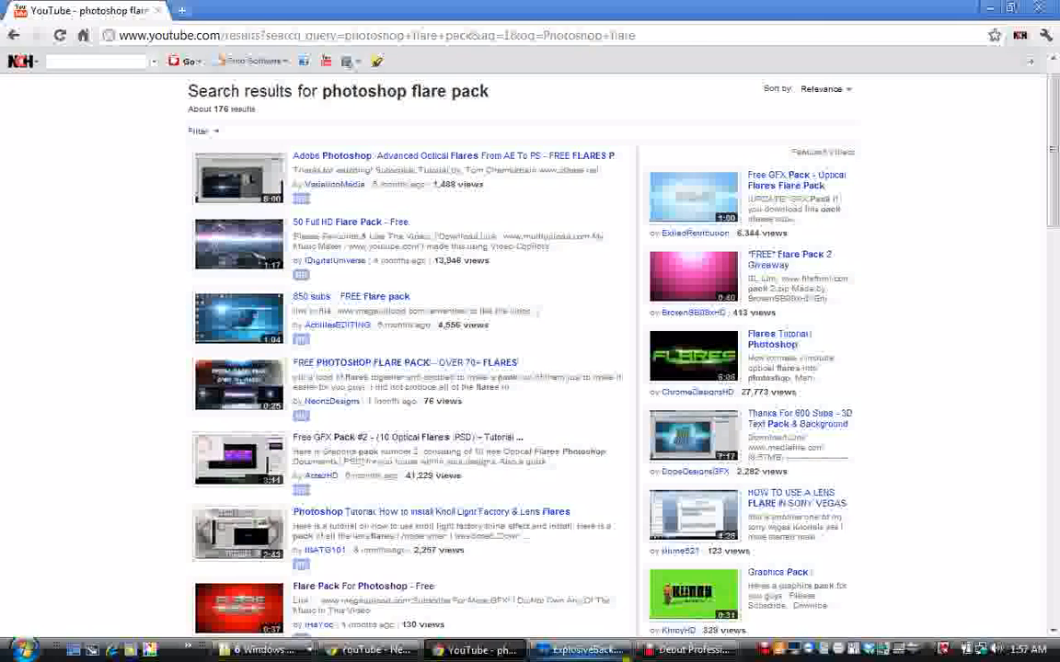
click(694, 650)
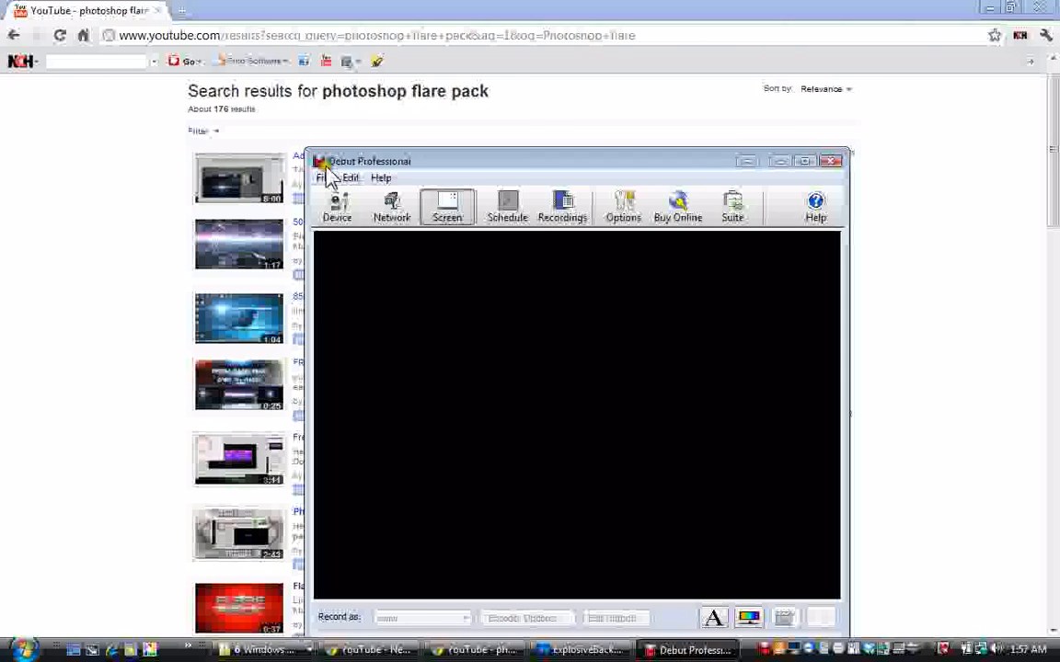